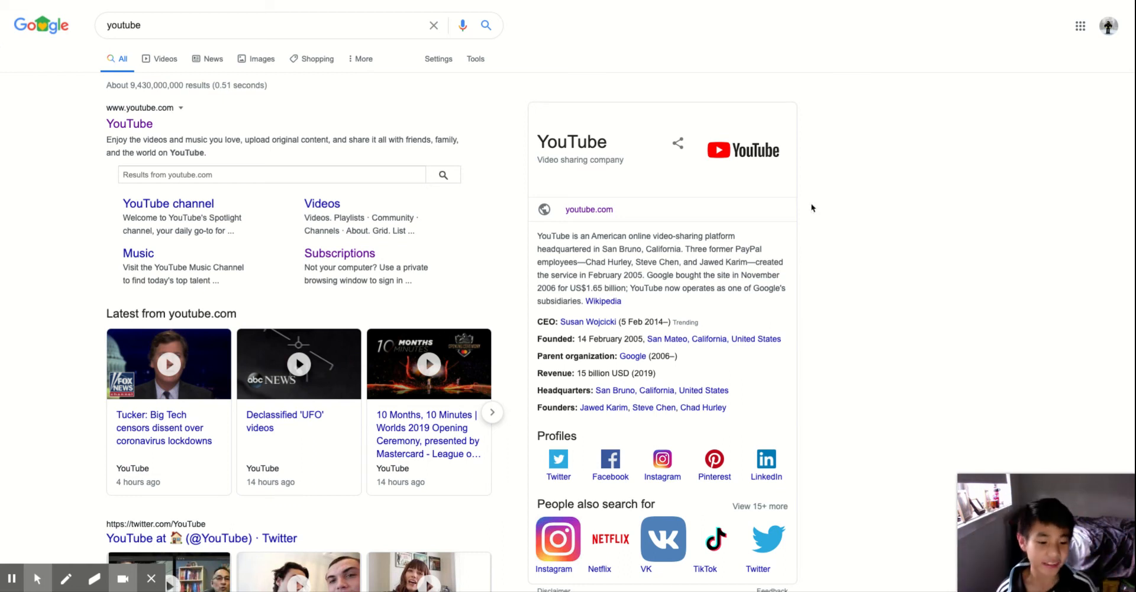
mouse_move(767, 244)
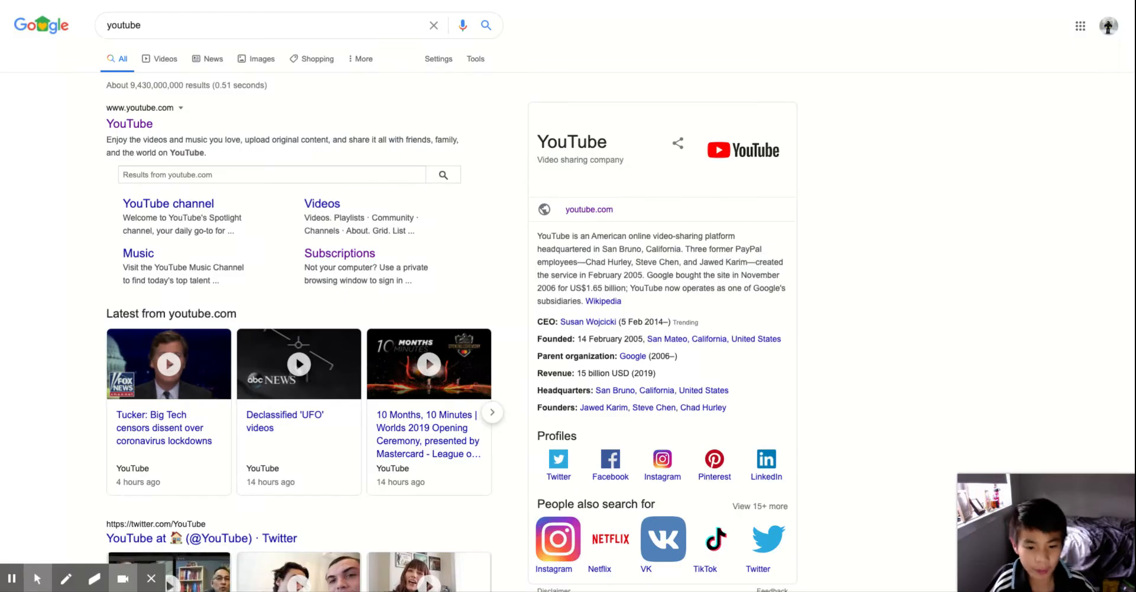
mouse_move(939, 156)
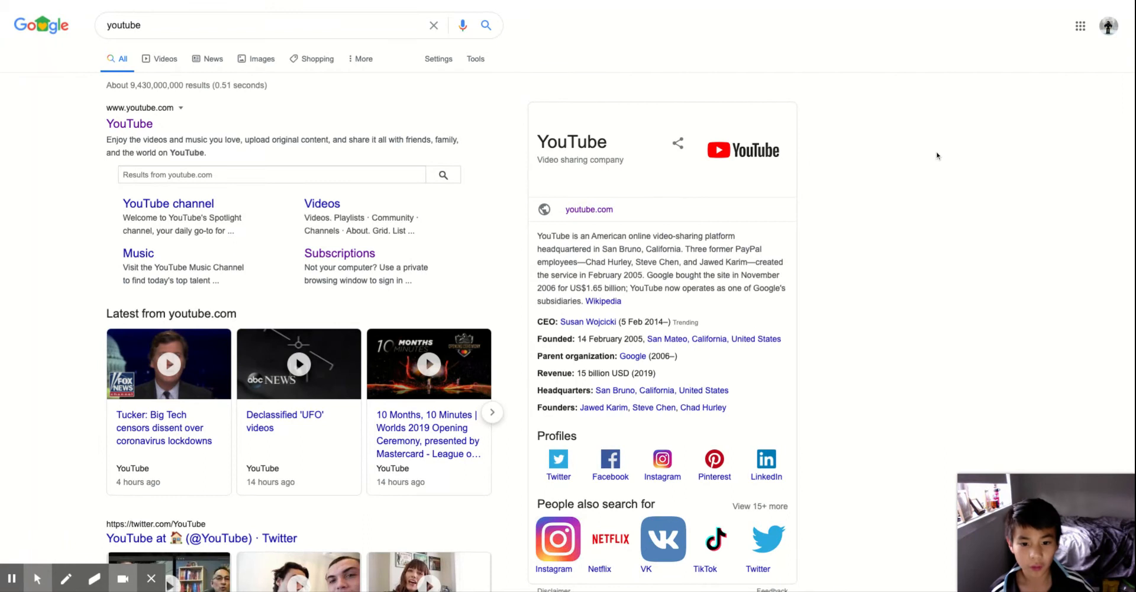
Step: Go to the YouTube site from the top Google search result, reaching the recommended-videos home page
scroll(down, 3)
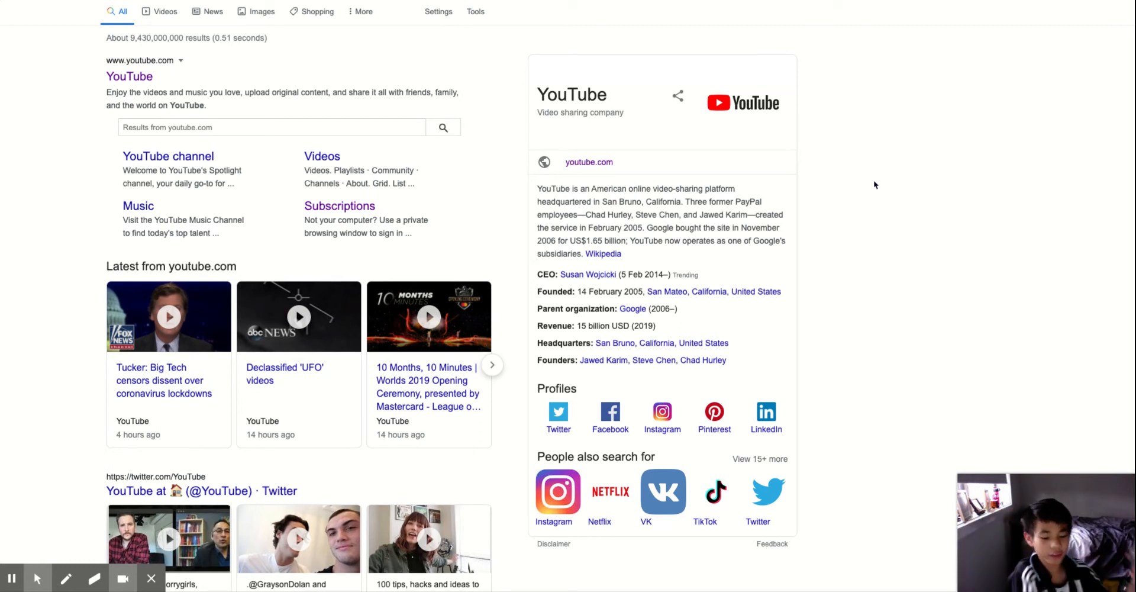
mouse_move(885, 184)
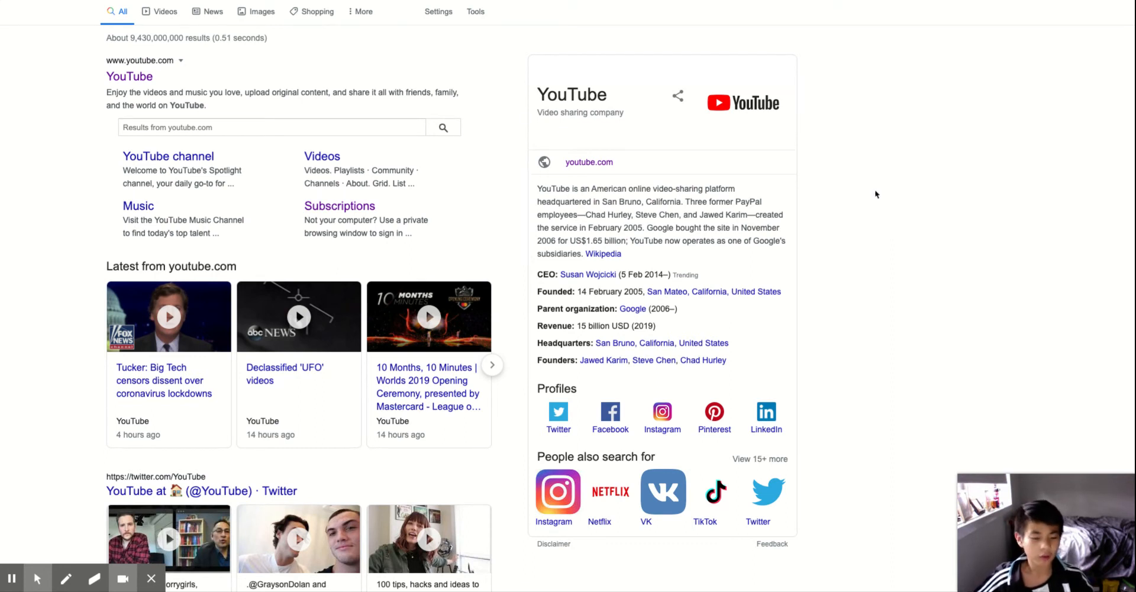
scroll(down, 3)
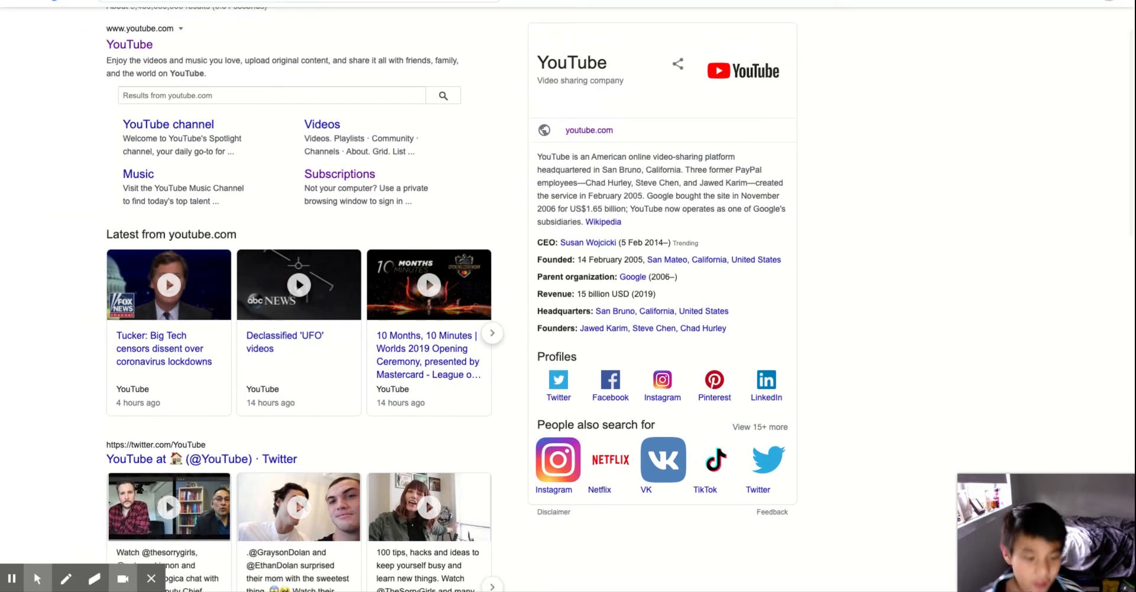
mouse_move(867, 210)
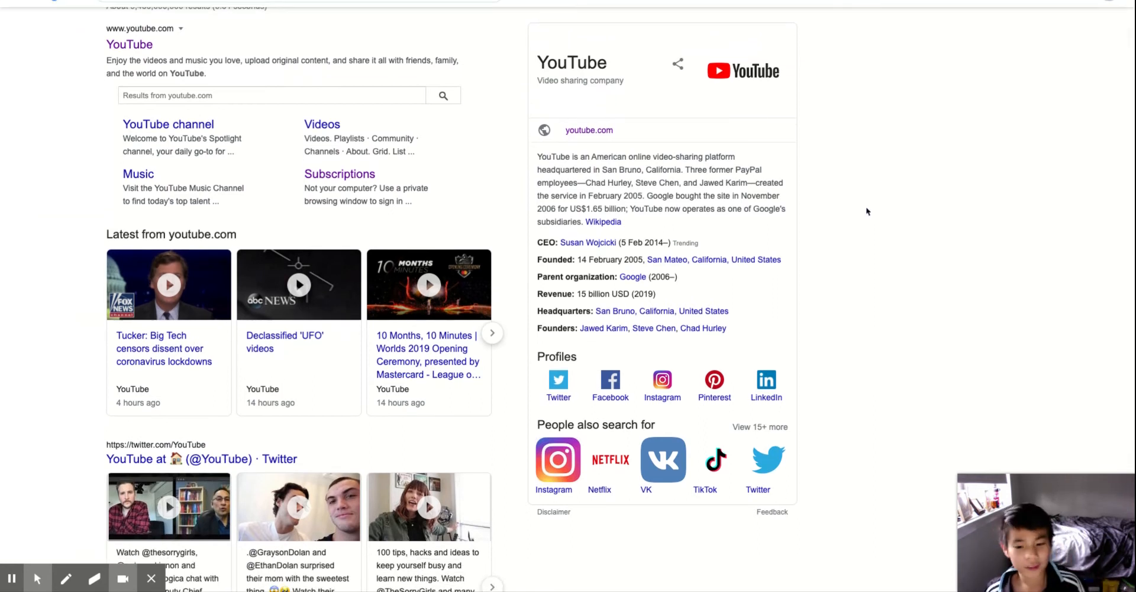
scroll(down, 3)
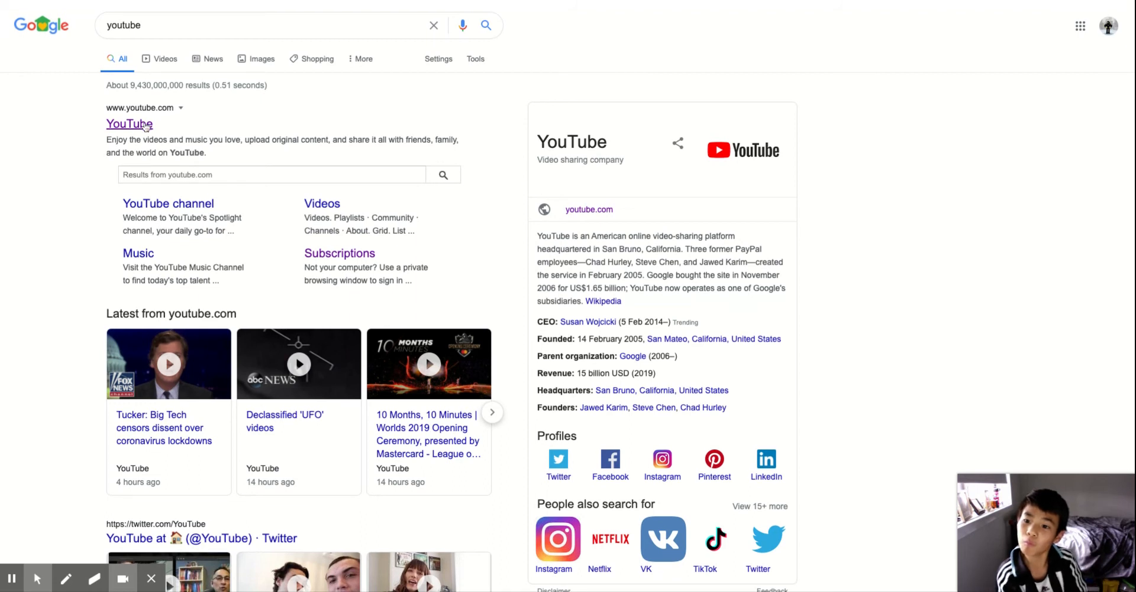
click(129, 124)
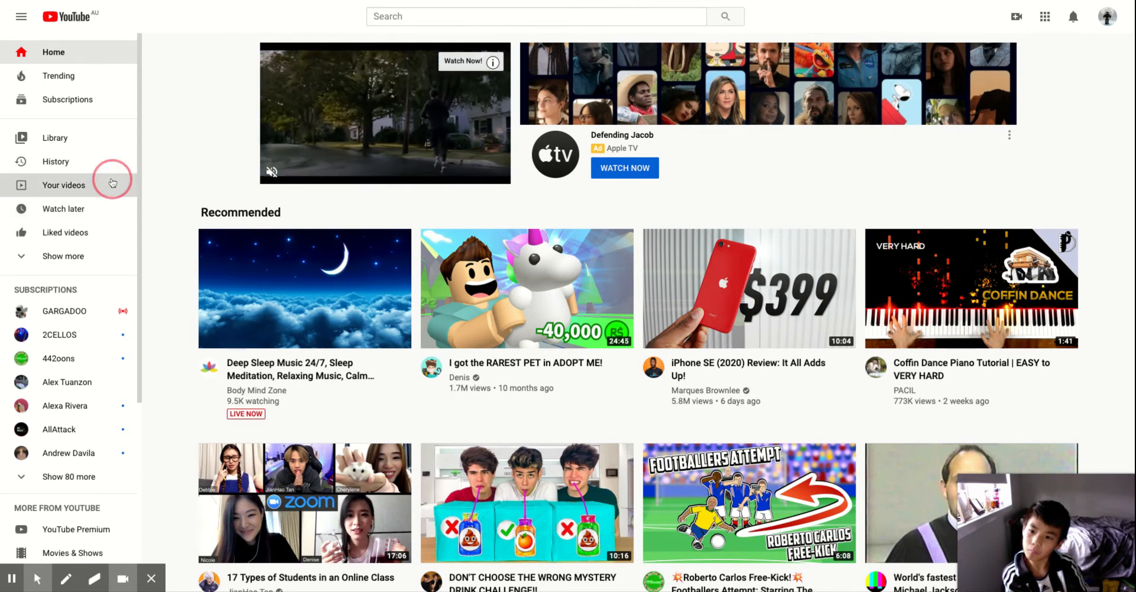
Step: Go to 'Your videos' and scroll through the channel's Uploads grid
click(62, 184)
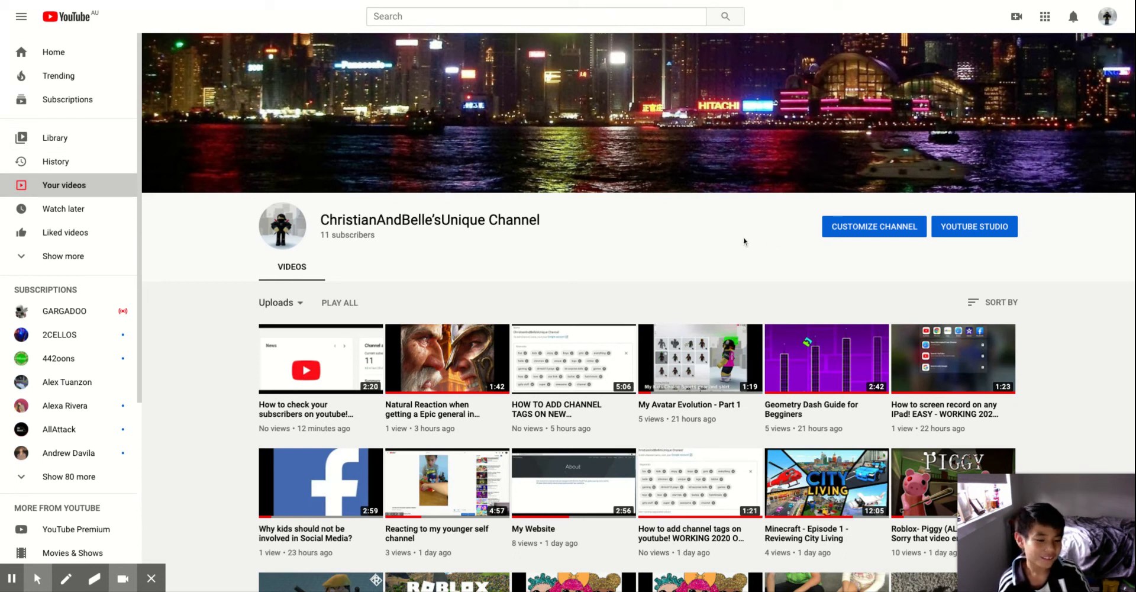
scroll(down, 3)
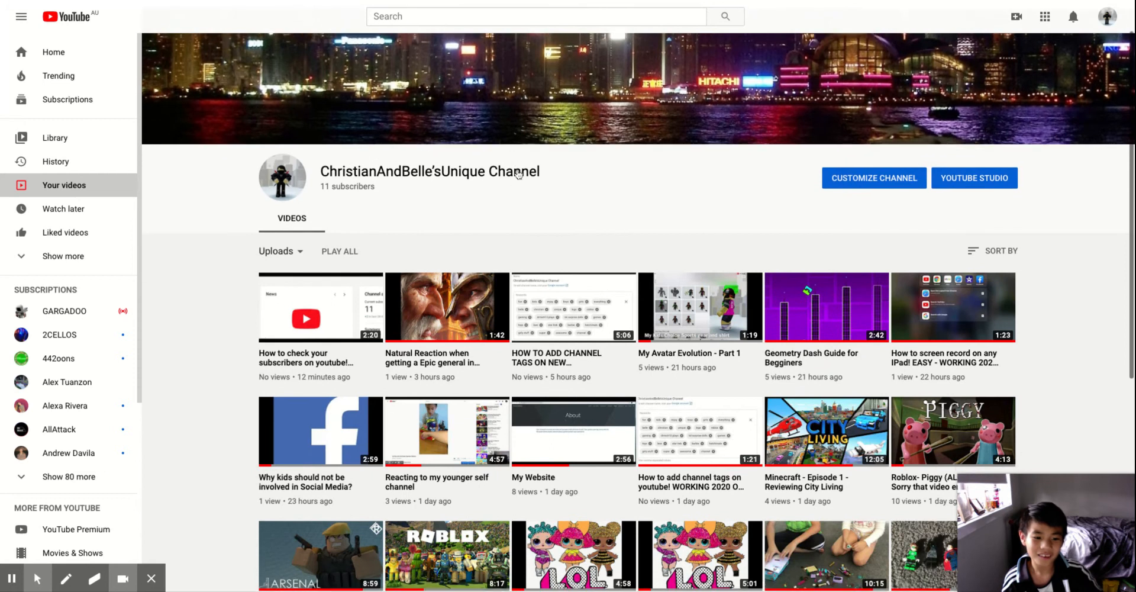
scroll(down, 3)
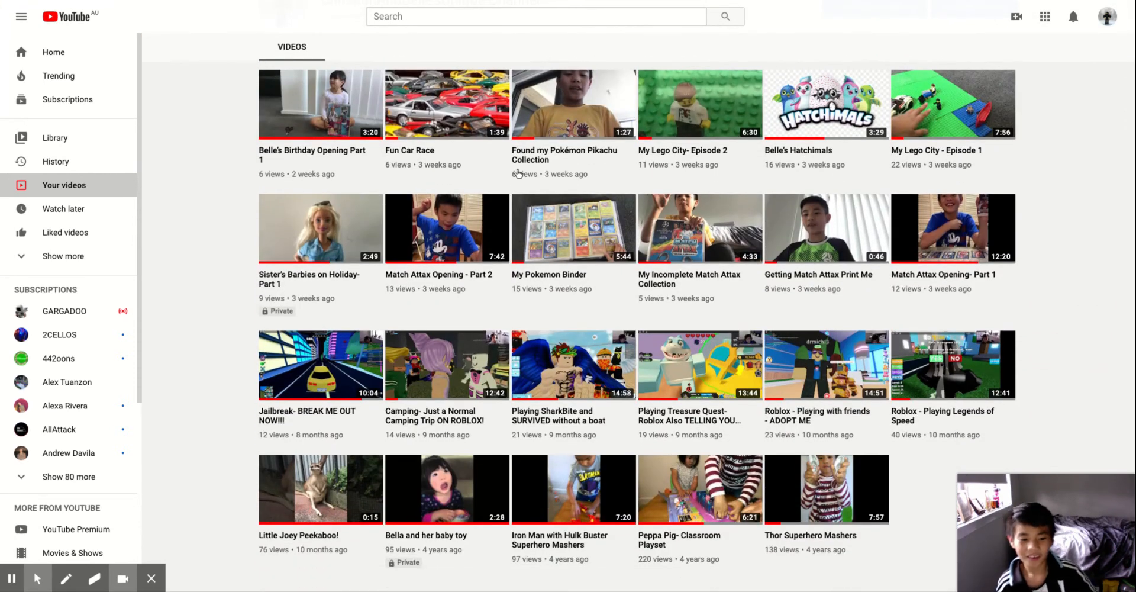
mouse_move(805, 266)
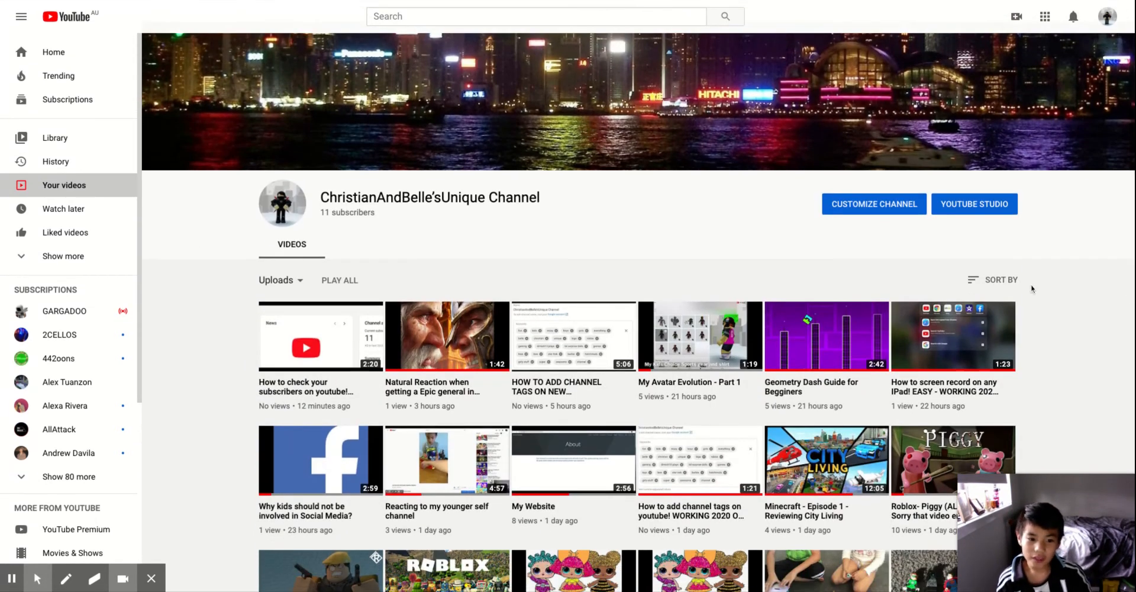
scroll(down, 3)
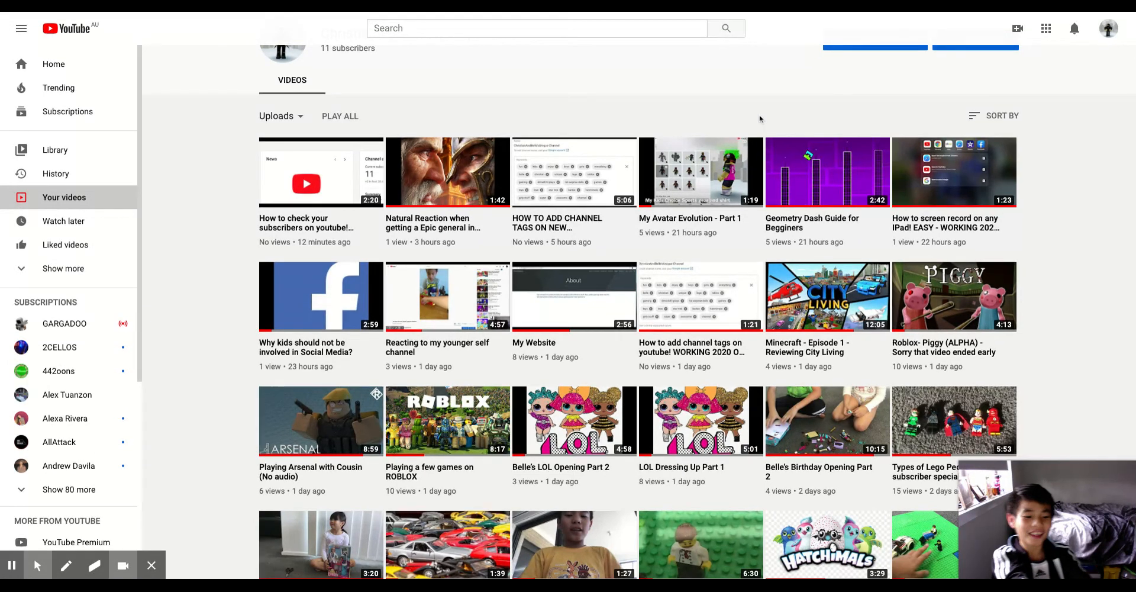
scroll(down, 3)
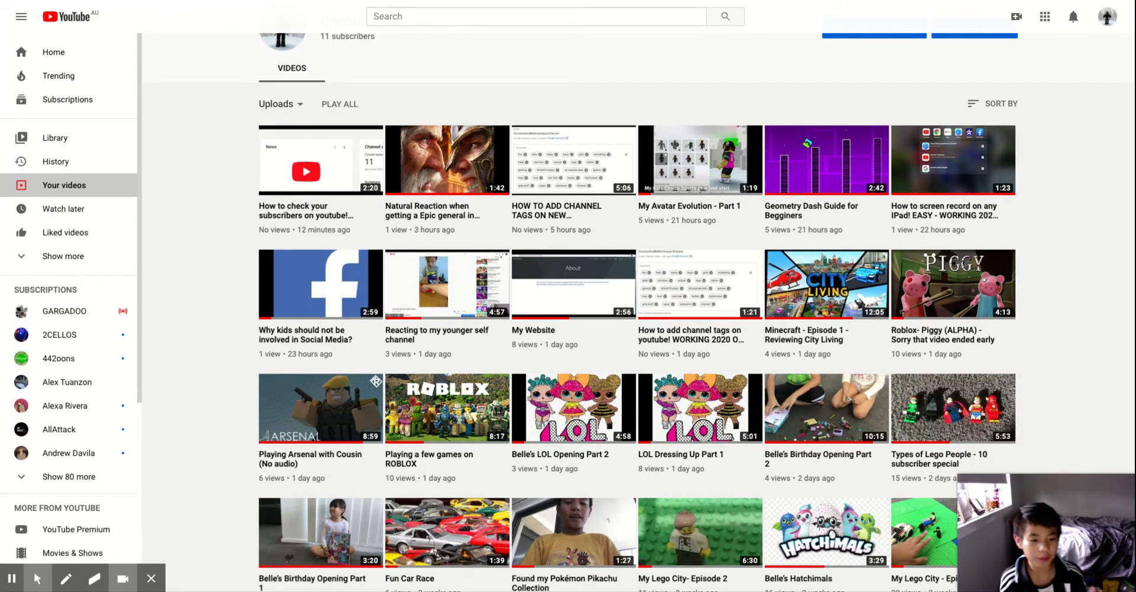
mouse_move(948, 180)
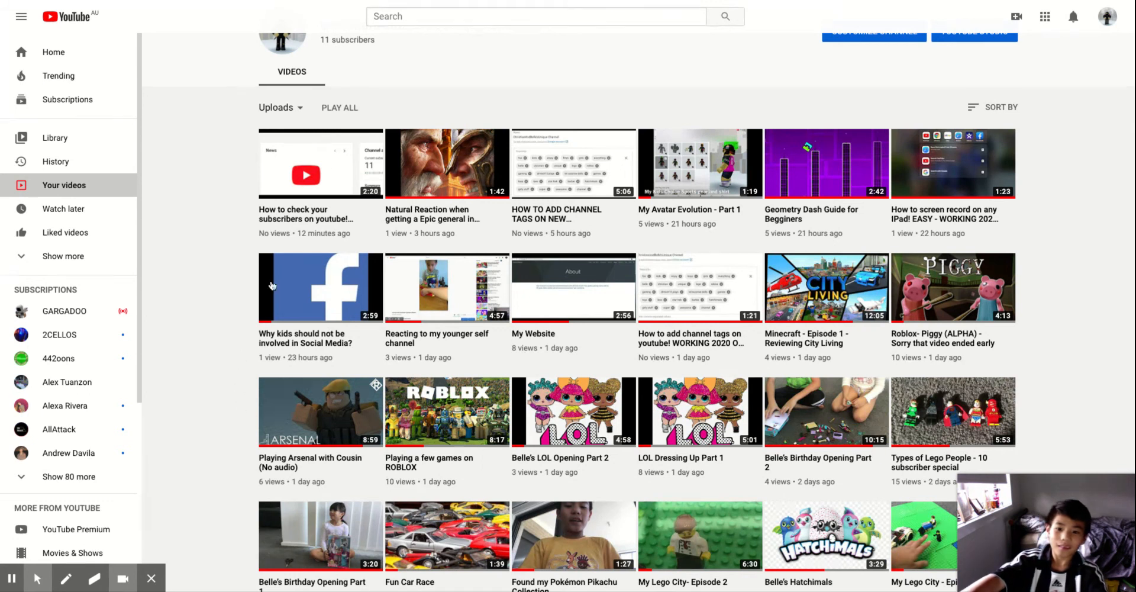
mouse_move(441, 94)
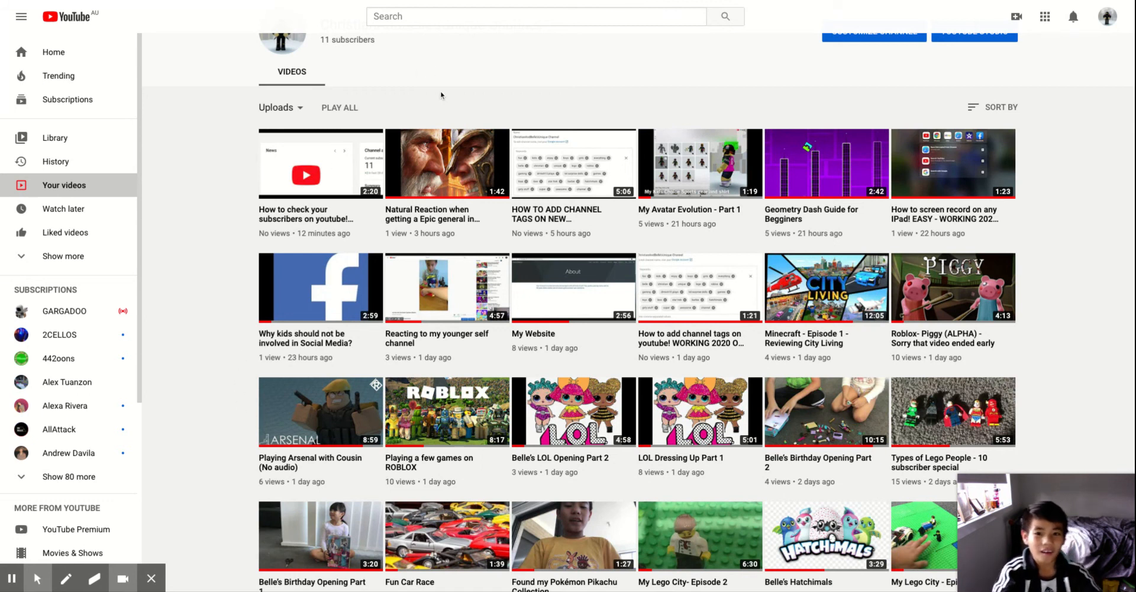
click(535, 16)
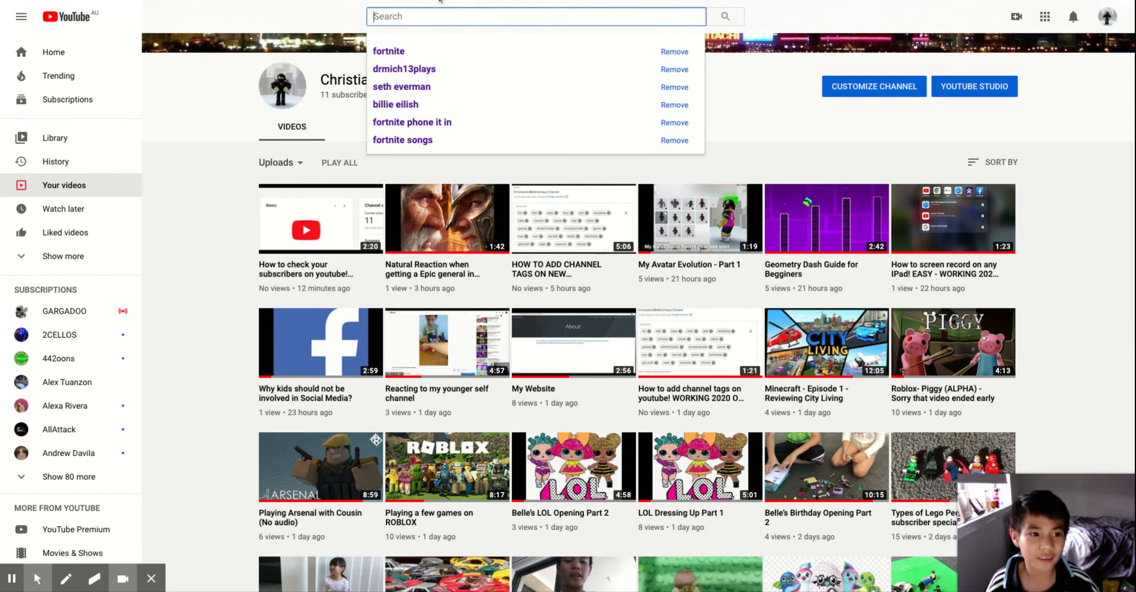
click(1080, 69)
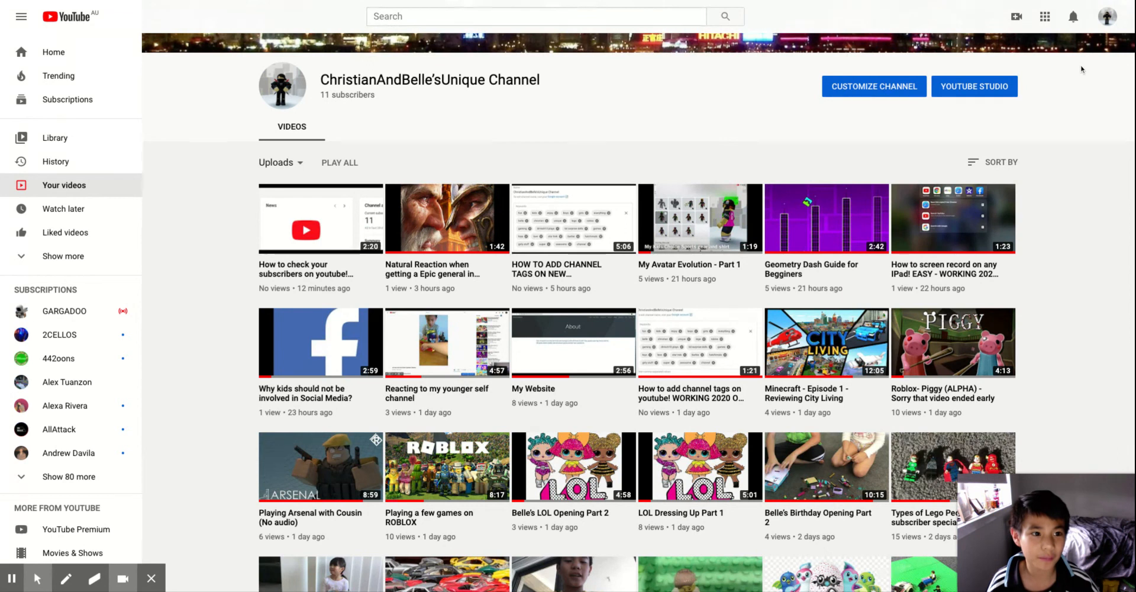